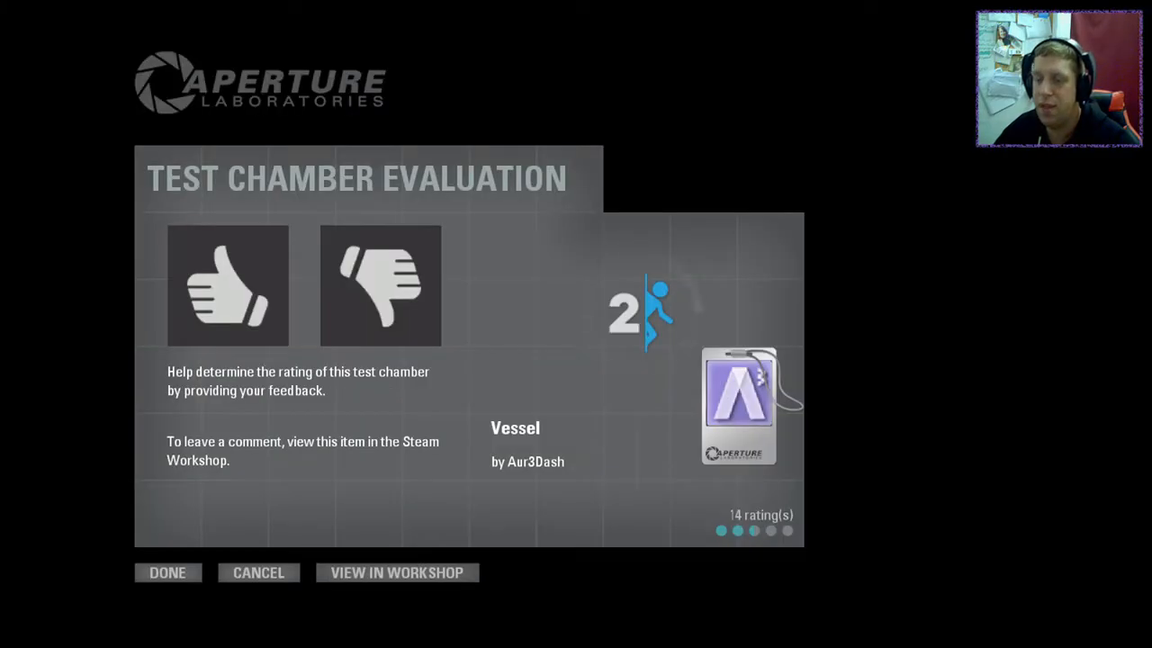
- View the Vessel chamber's Steam Workshop page from the Test Chamber Evaluation screen
{"action": "left_click", "coordinate": [396, 572]}
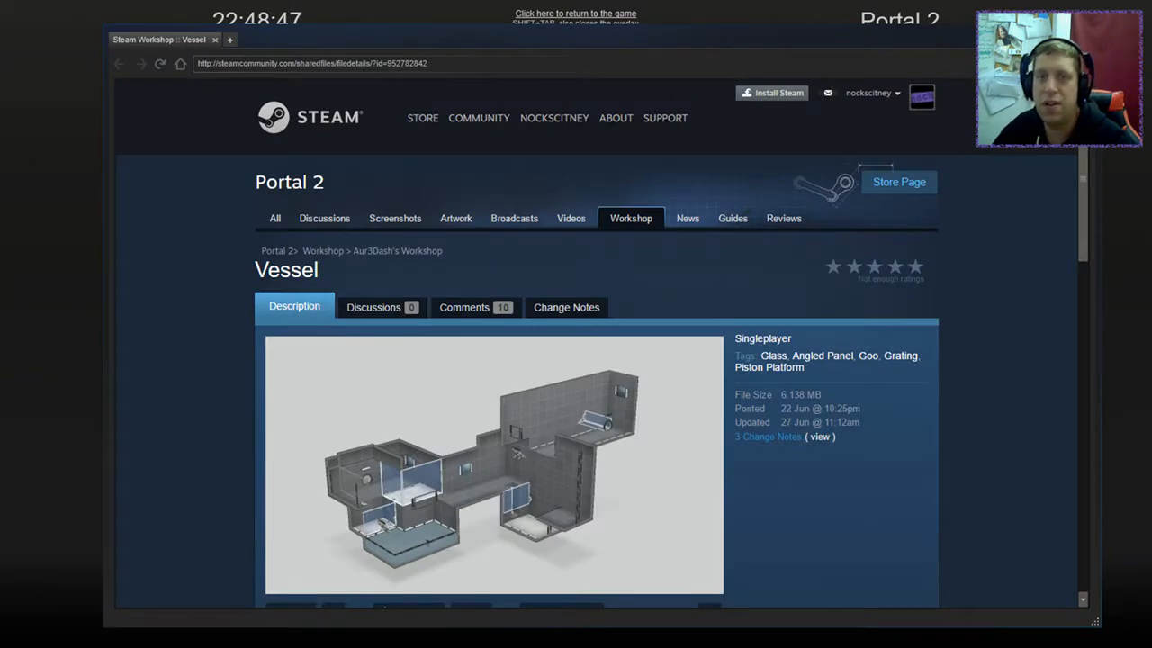
{"action": "scroll", "scroll_direction": "down", "scroll_amount": 3}
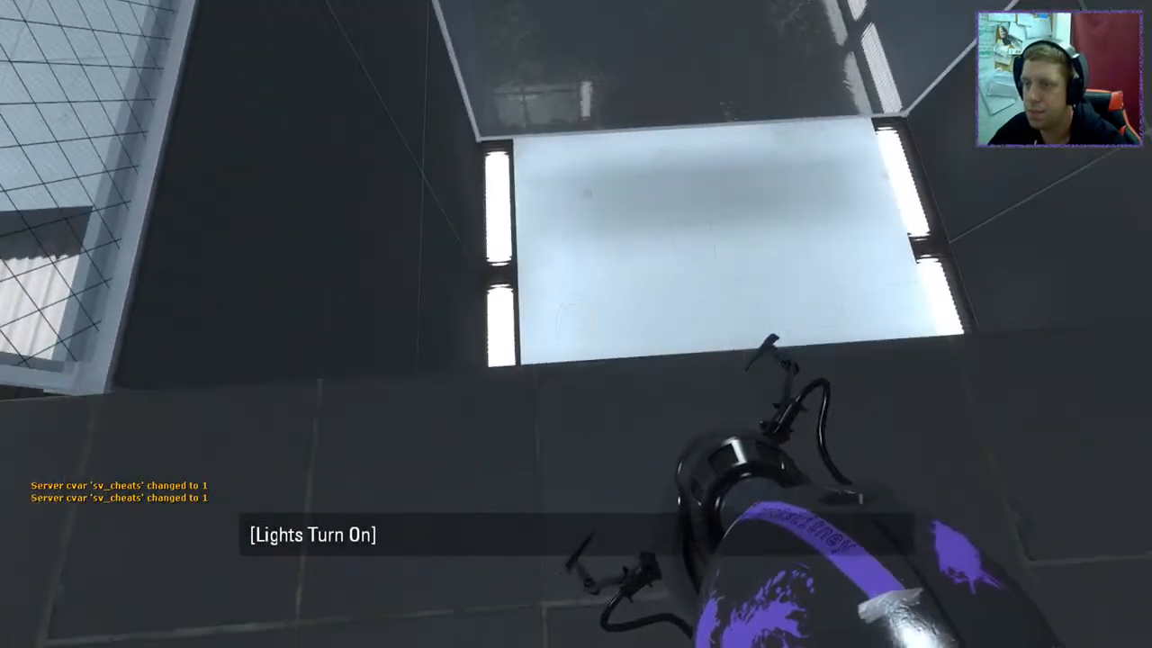
- Fire portals onto the glowing floor panel and the surfaces ahead to advance through Vessel
{"action": "left_click", "coordinate": [568, 327]}
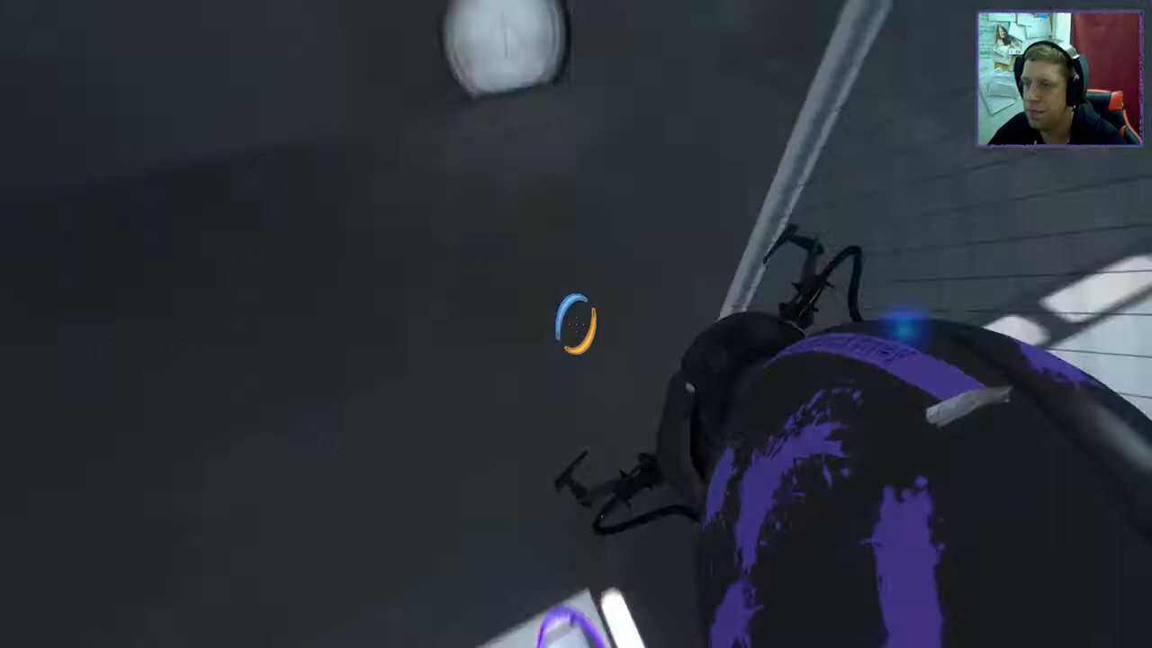
{"action": "left_click", "coordinate": [576, 324]}
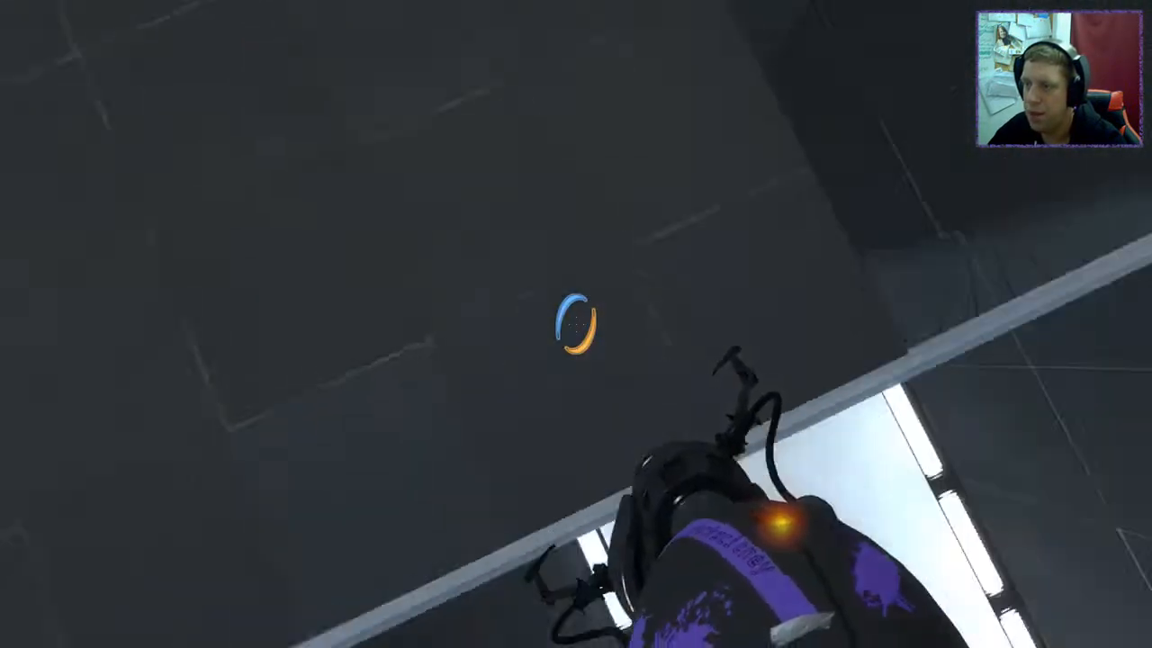
{"action": "left_click", "coordinate": [576, 324]}
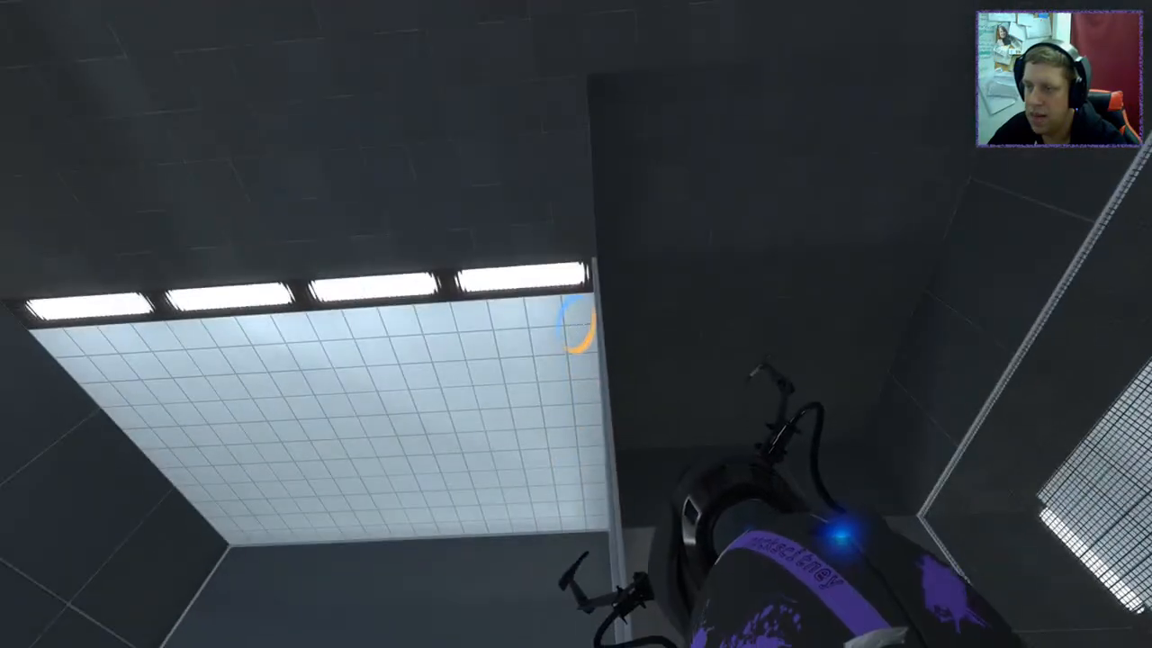
{"action": "mouse_move", "coordinate": [576, 324]}
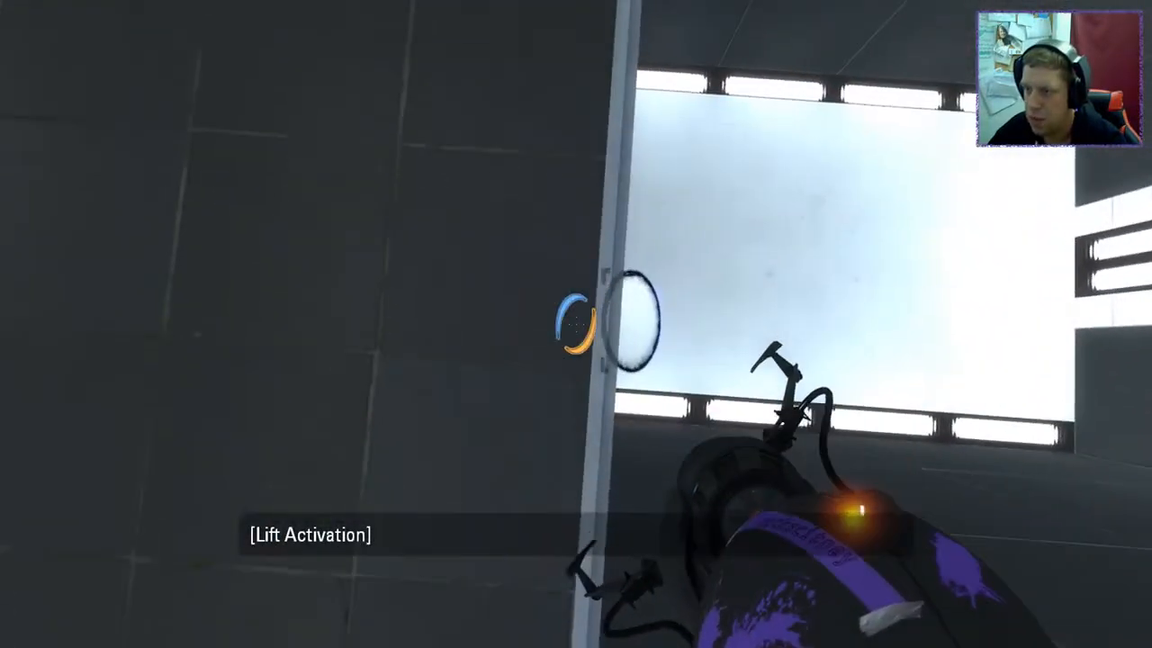
- Place another portal to continue through the chamber toward the lift
{"action": "left_click", "coordinate": [576, 324]}
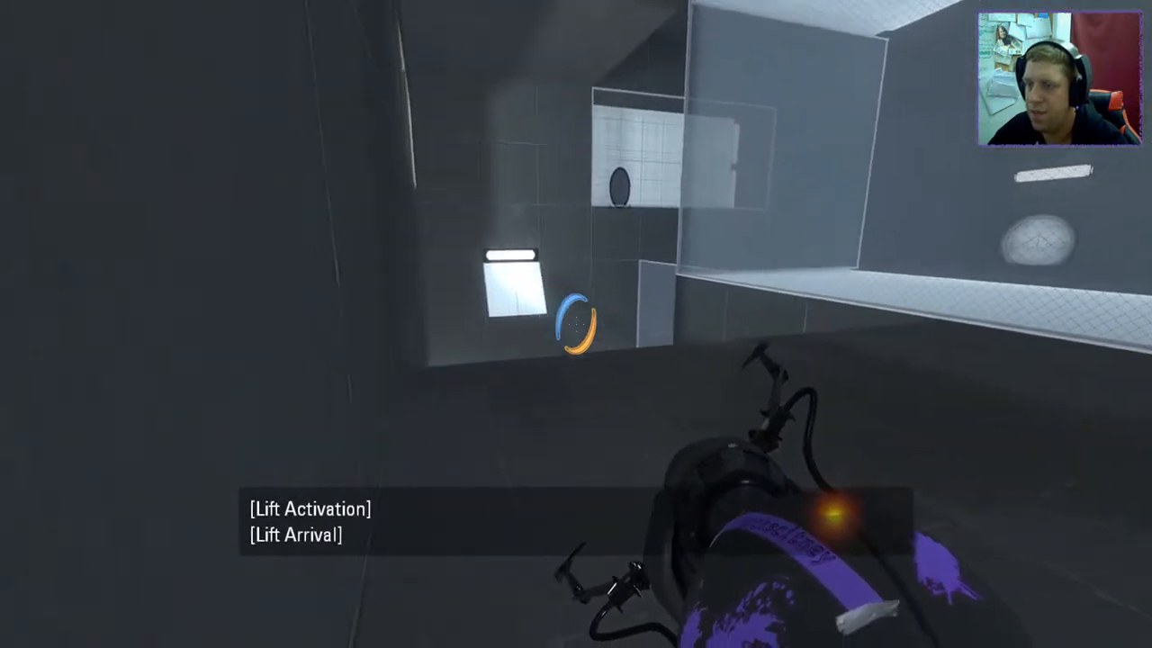
- Open a linked pair of portals on the large white panel and chamber wall
{"action": "left_click", "coordinate": [575, 324]}
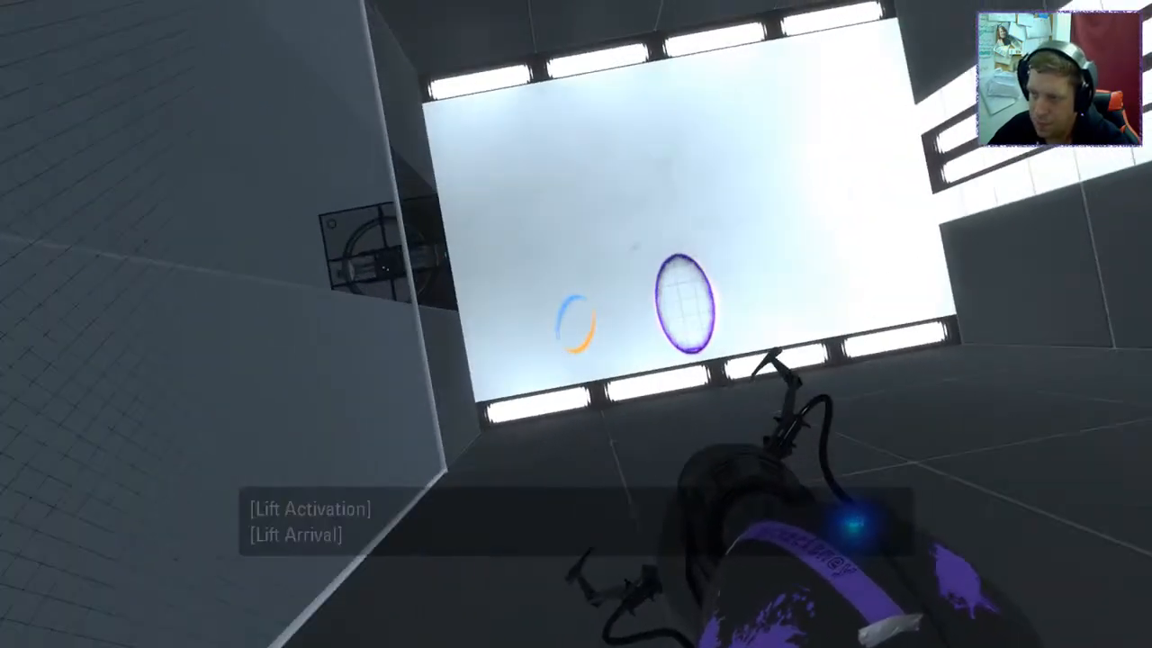
{"action": "left_click", "coordinate": [576, 324]}
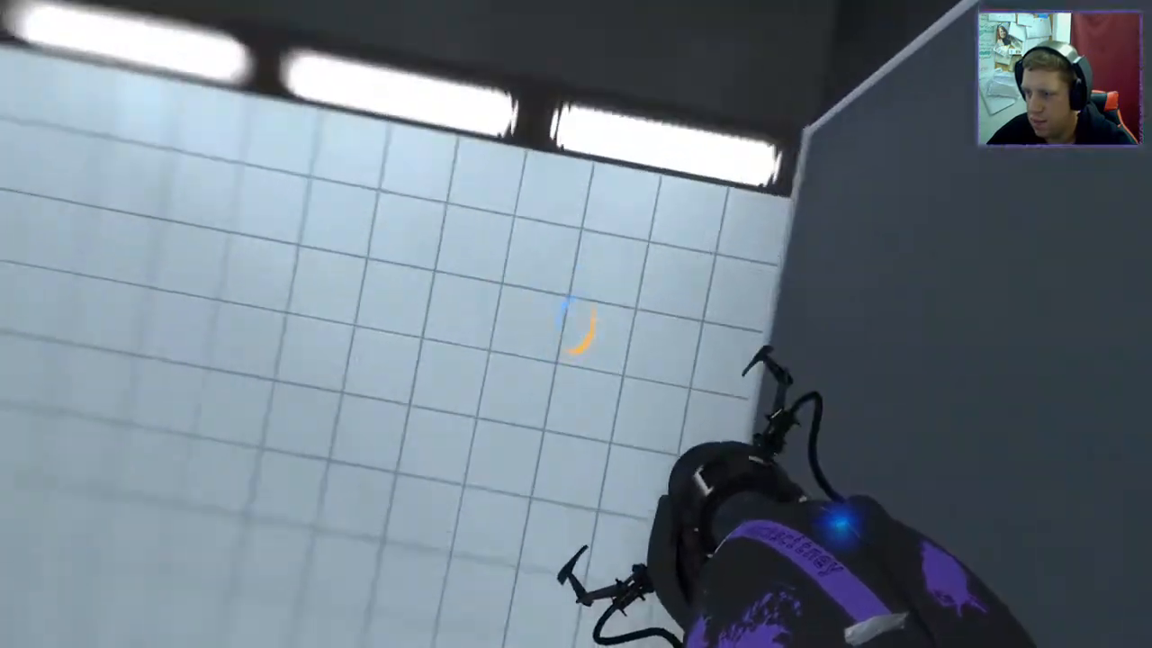
- Shoot a portal onto the tiled white wall beside the chamber's mechanism
{"action": "left_click", "coordinate": [576, 333]}
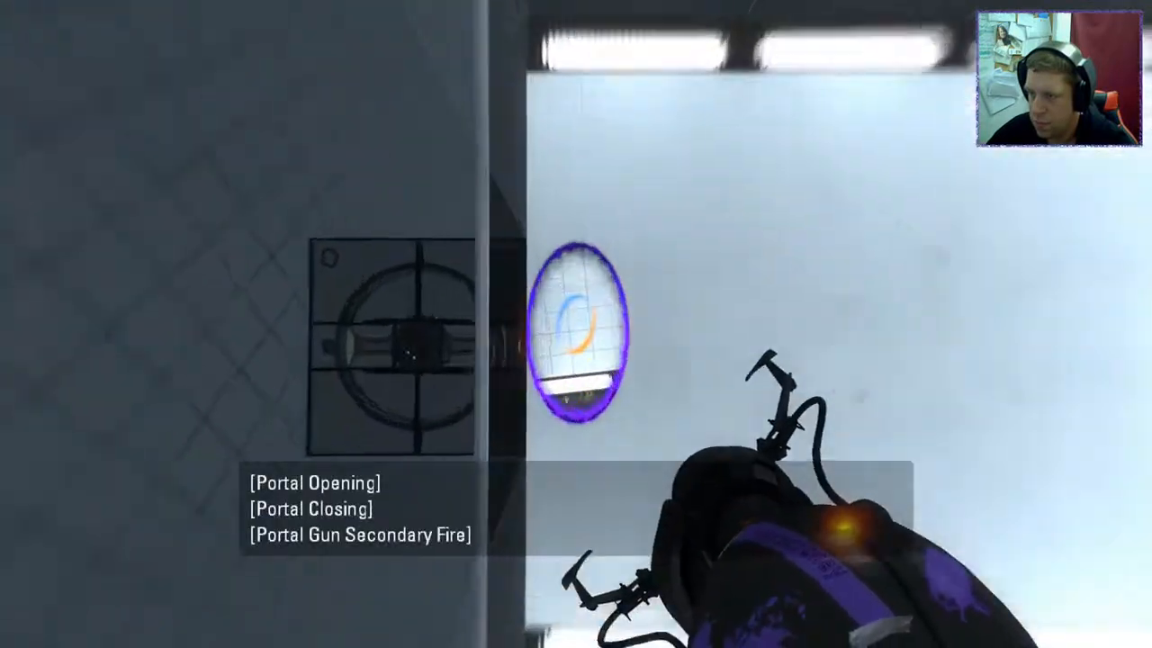
- Place a portal on the white wall next to the round fixture to finish the test
{"action": "left_click", "coordinate": [576, 324]}
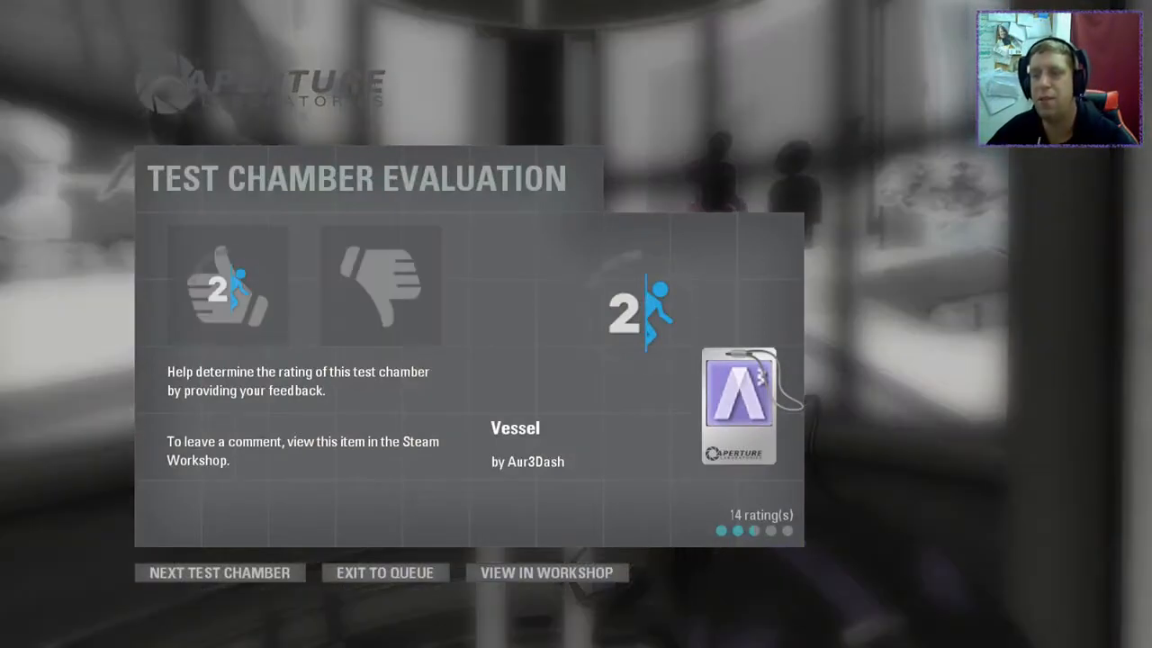
- Rate Vessel thumbs-up on the evaluation screen and bring up its Workshop page
{"action": "left_click", "coordinate": [227, 285]}
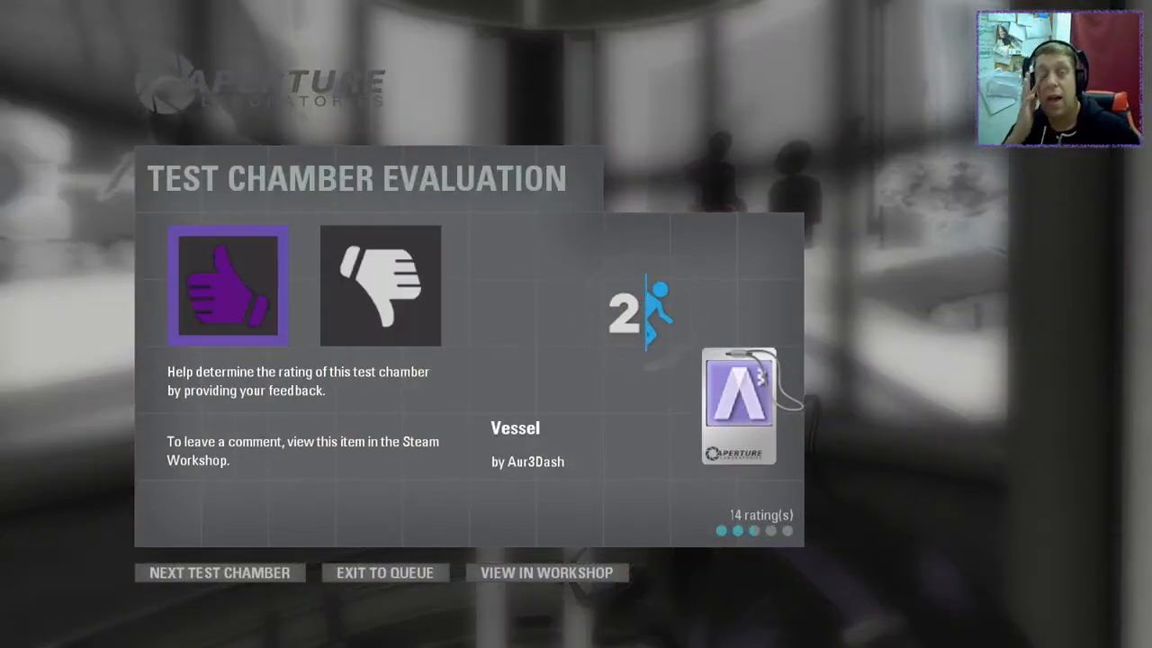
{"action": "left_click", "coordinate": [544, 572]}
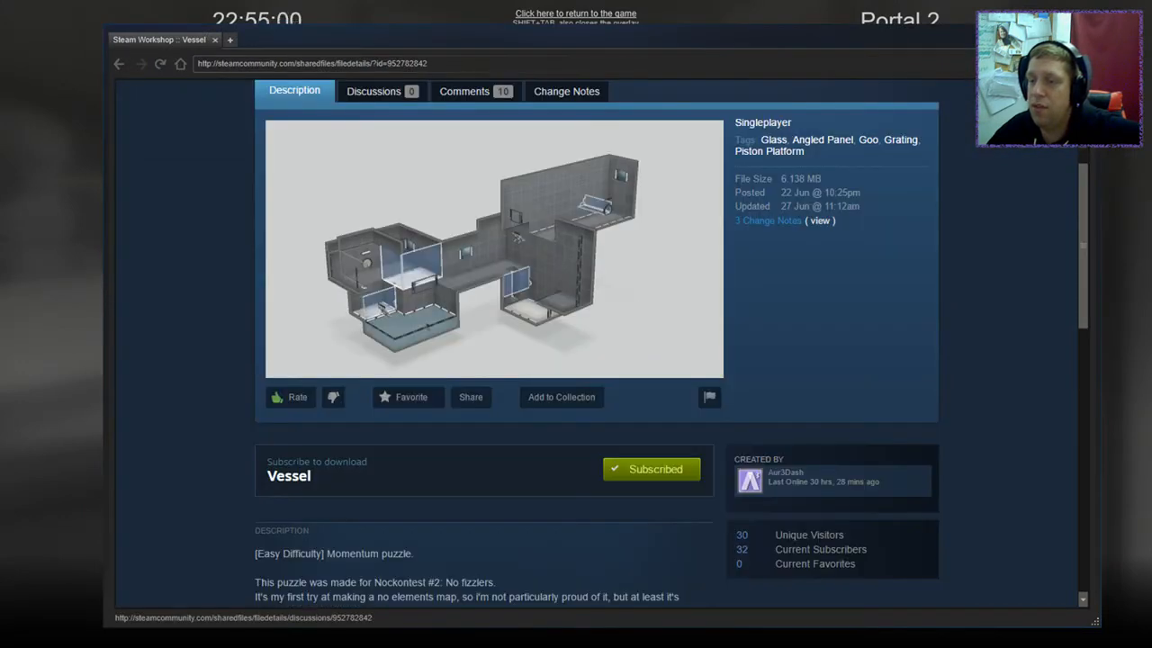
- Add Vessel to favorites on its Steam Workshop page
{"action": "left_click", "coordinate": [406, 398]}
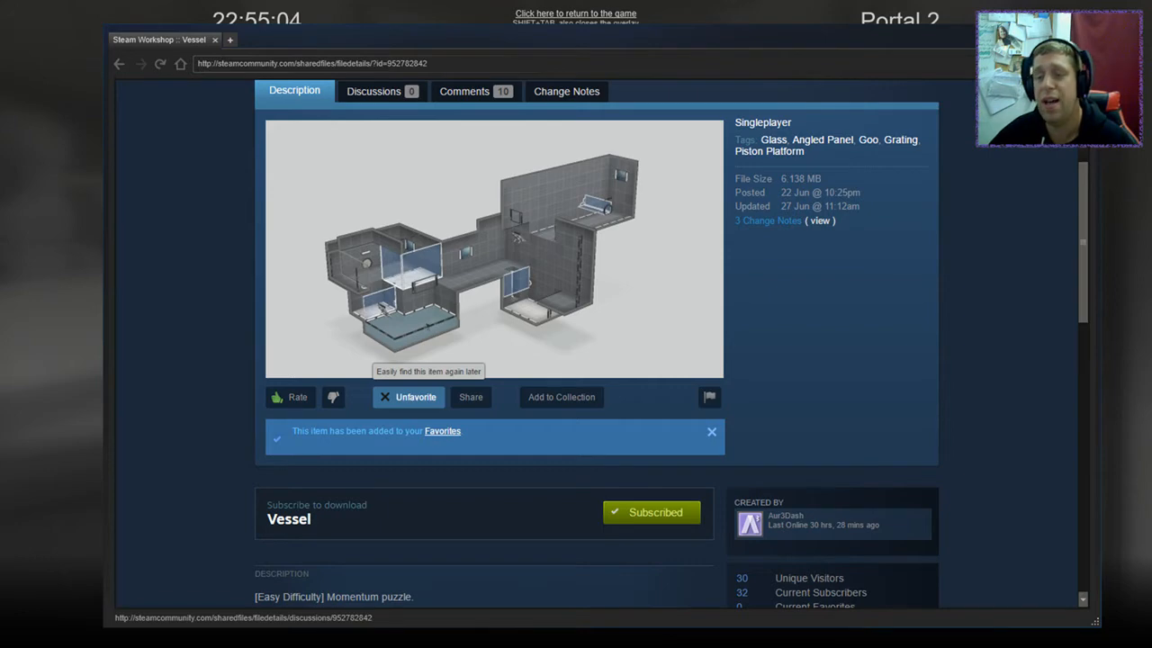
{"action": "left_click", "coordinate": [407, 398]}
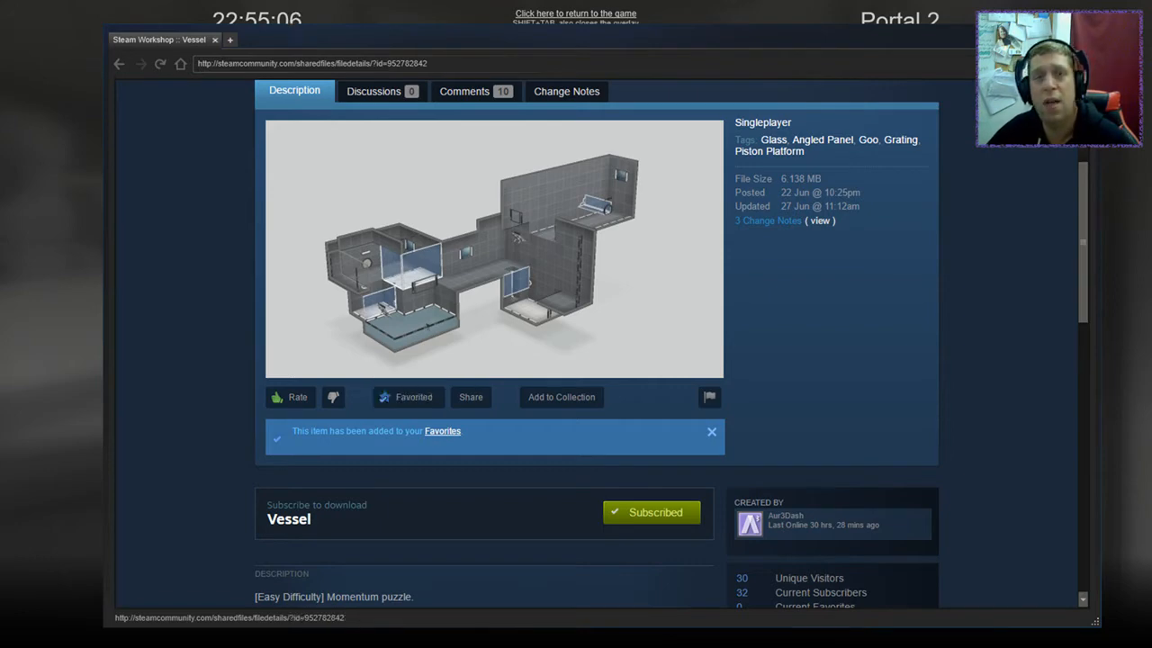